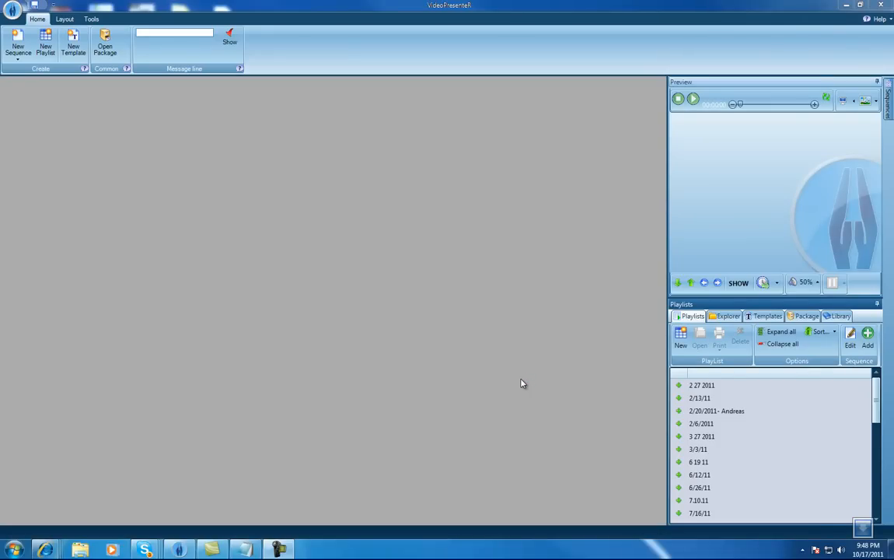
pyautogui.moveTo(552, 378)
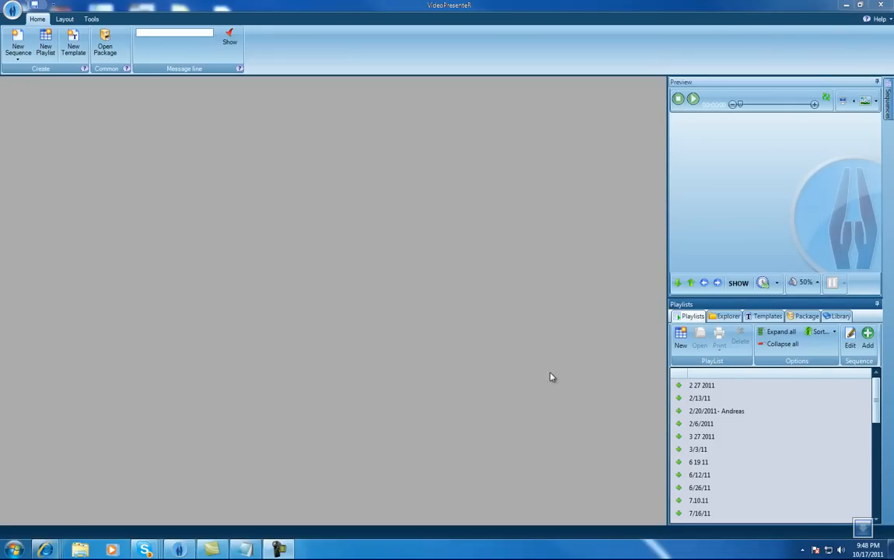
pyautogui.moveTo(740, 306)
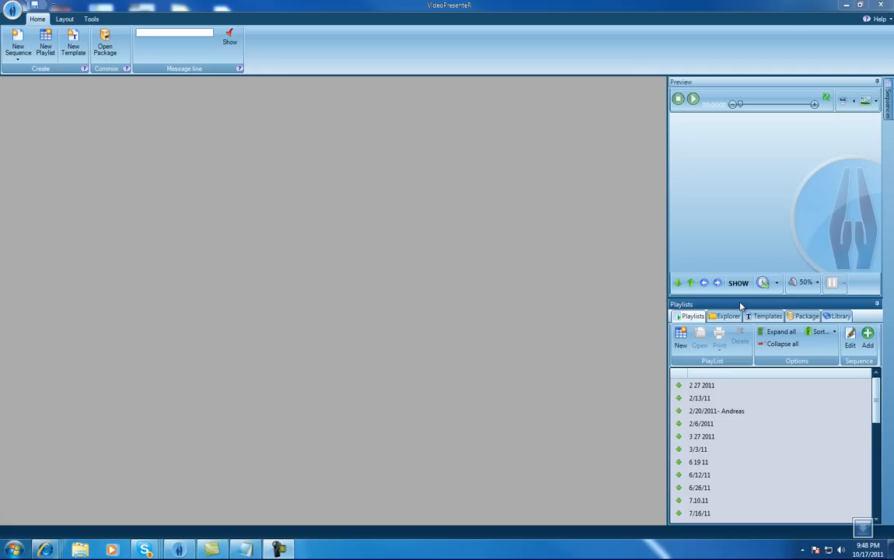
pyautogui.moveTo(744, 309)
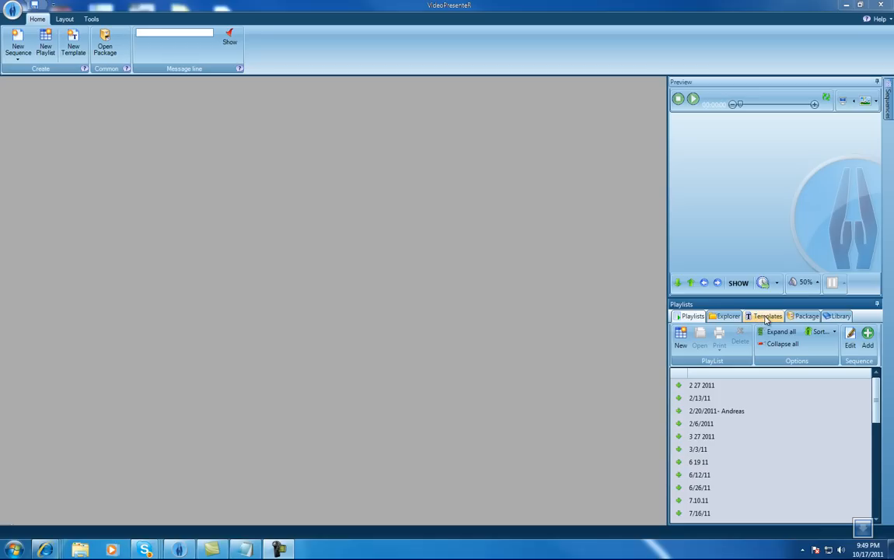
# Open the African sunset BIBLE VERSES template from the Templates list for editing
pyautogui.click(766, 316)
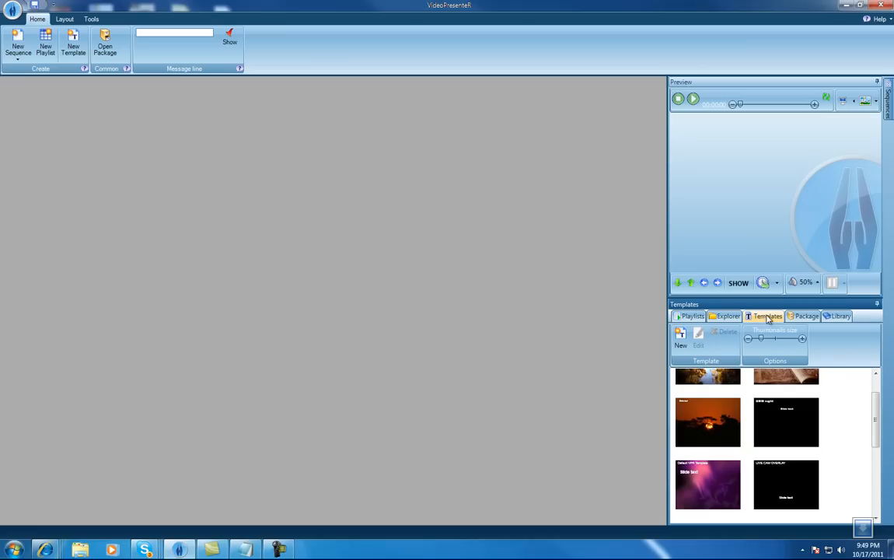
pyautogui.click(707, 423)
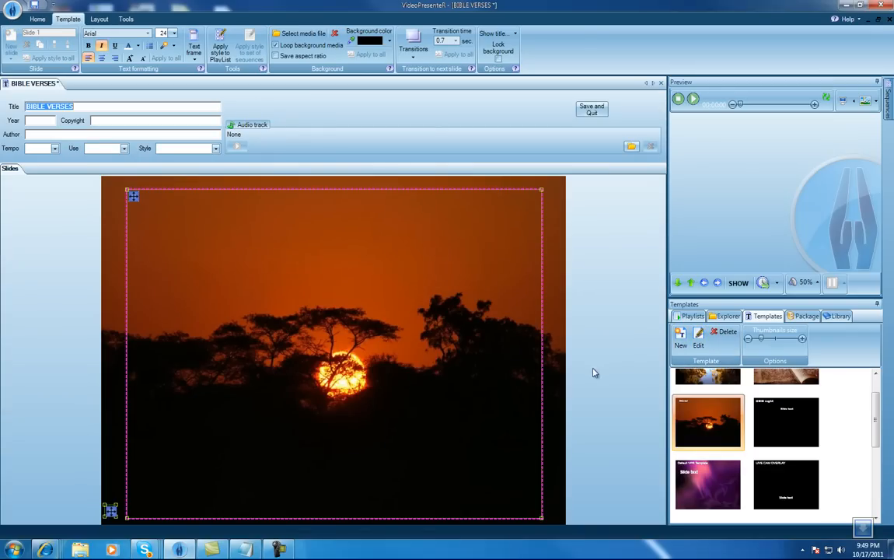
pyautogui.moveTo(309, 267)
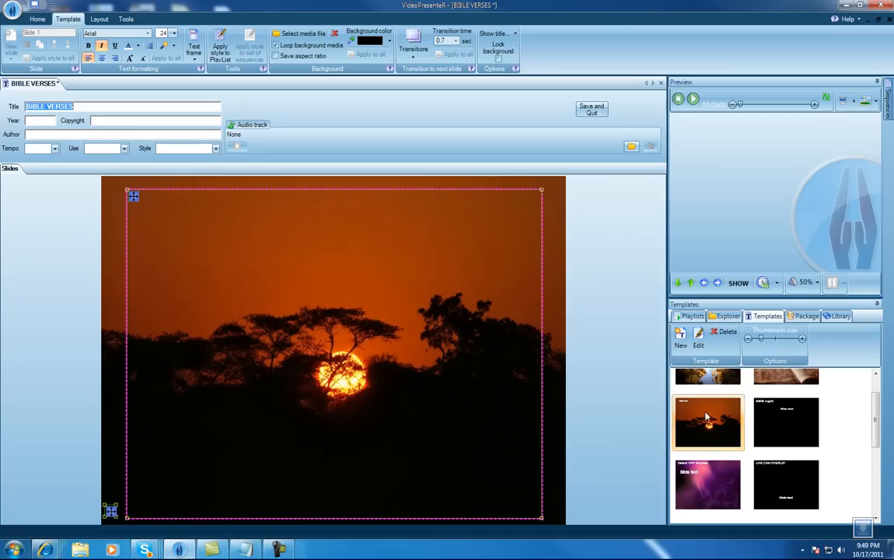
# Show the VPR_Media\Backgrounds\Scenes background images in the media Explorer
pyautogui.click(725, 316)
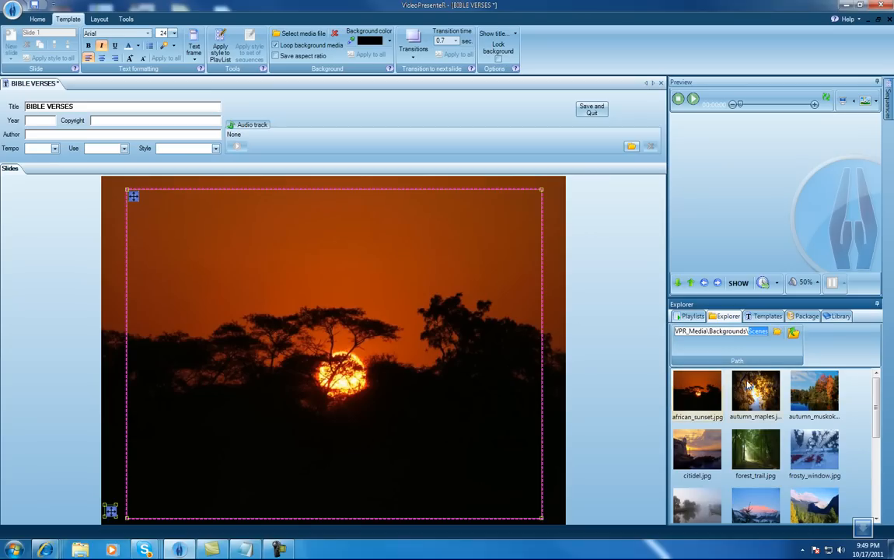
pyautogui.moveTo(698, 392)
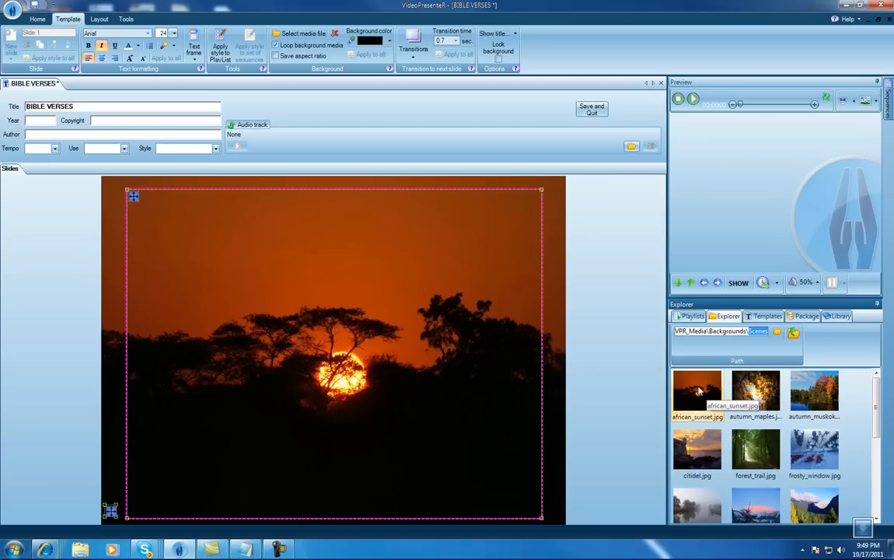
pyautogui.moveTo(475, 343)
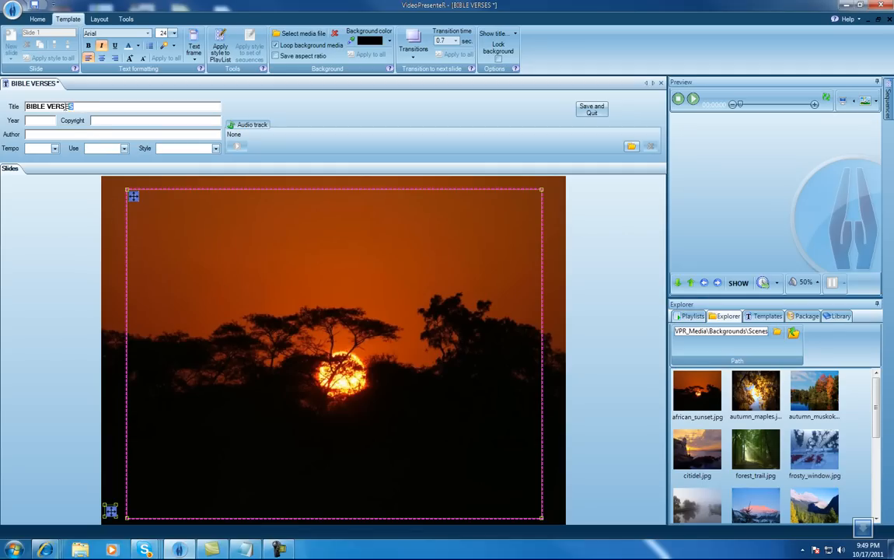
pyautogui.tripleClick(46, 107)
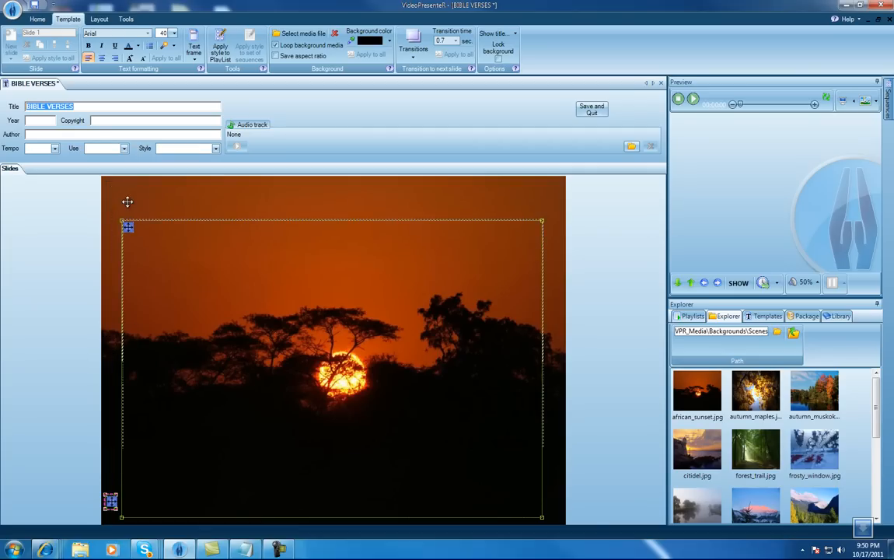
pyautogui.click(171, 33)
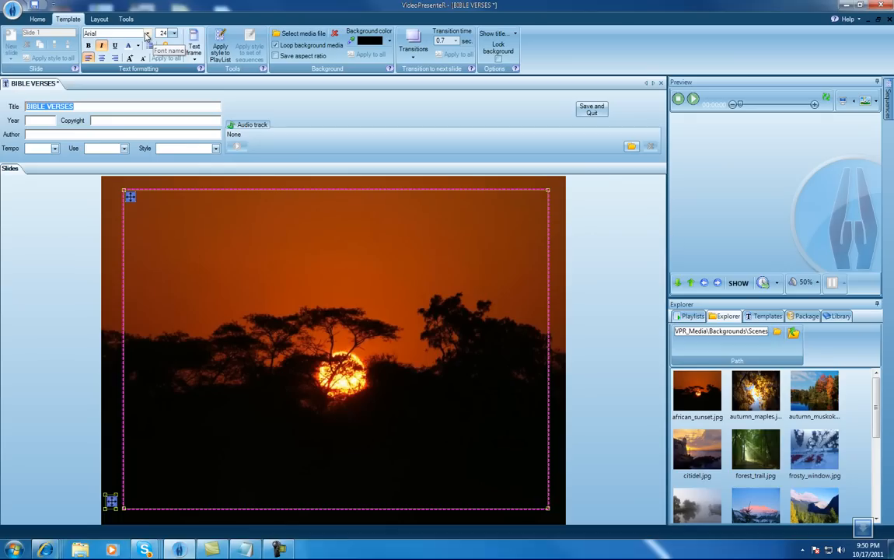
# Check font settings, save and quit the BIBLE VERSES template, and return to Templates
pyautogui.click(147, 34)
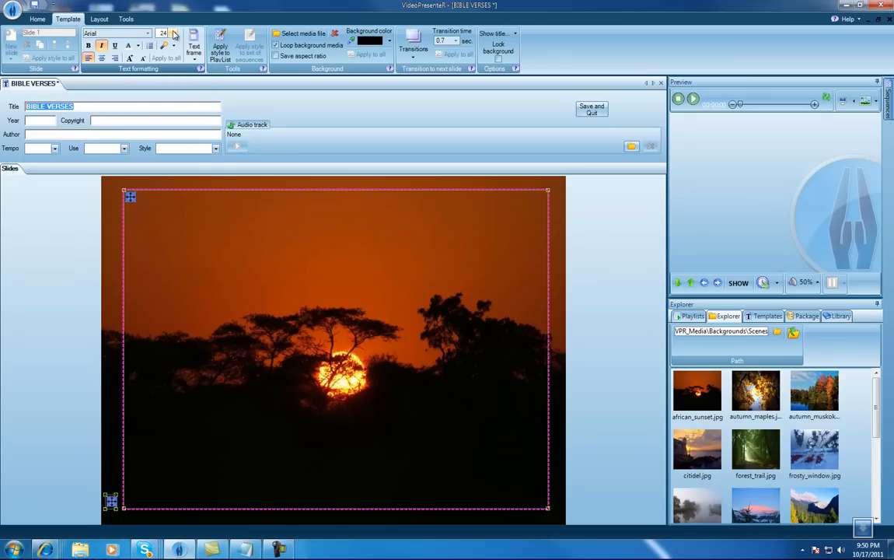
pyautogui.click(174, 33)
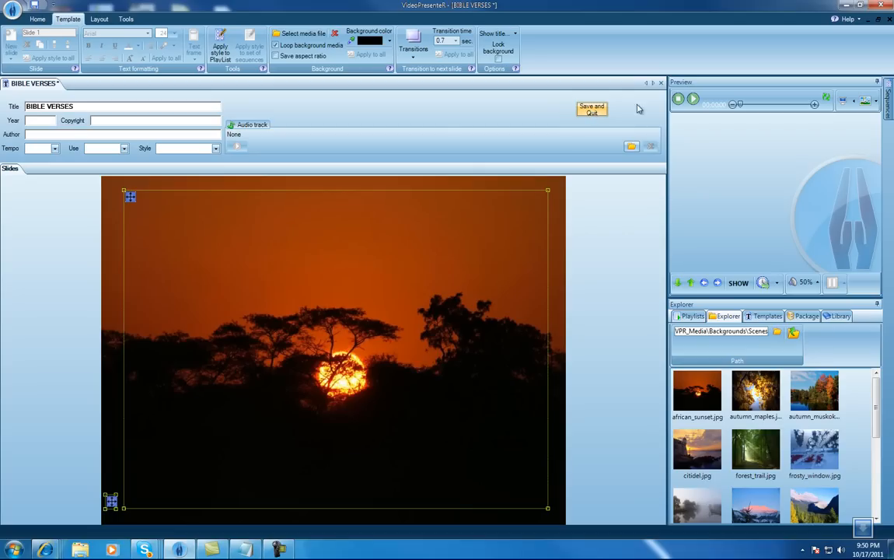
pyautogui.click(591, 109)
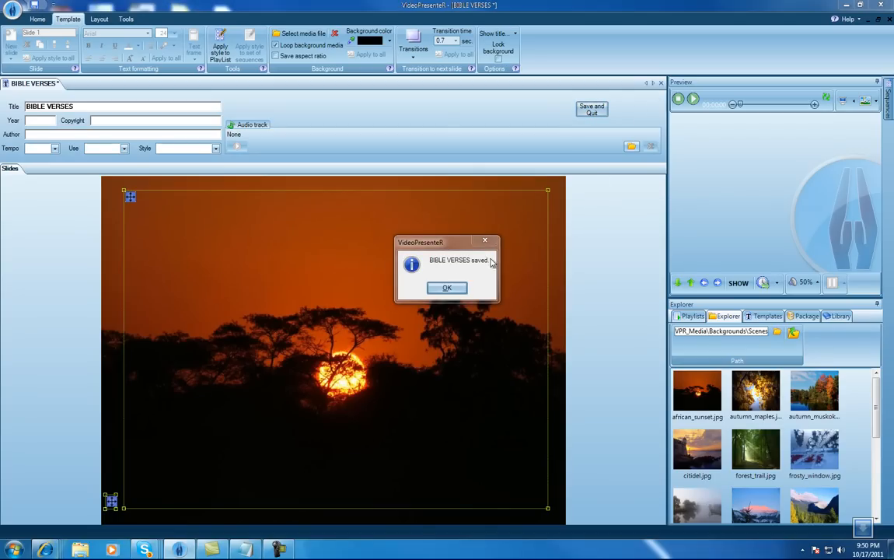
pyautogui.click(447, 288)
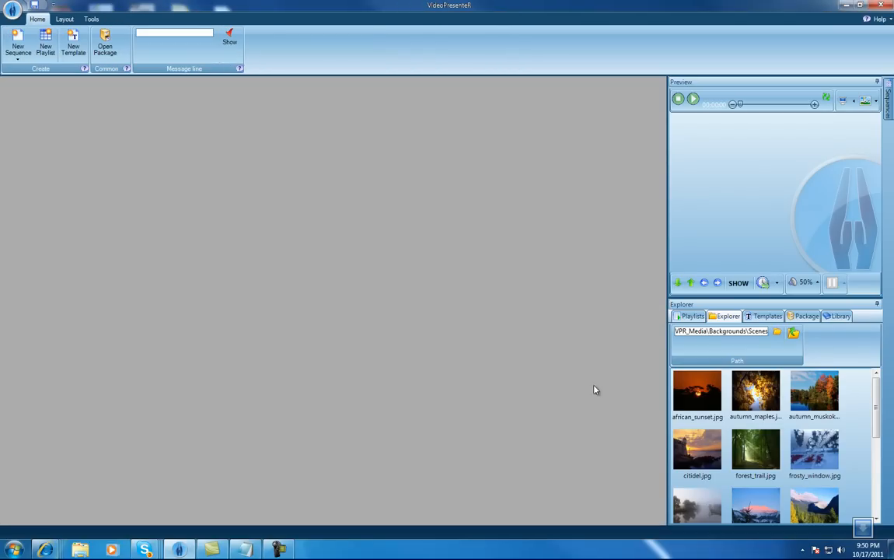
pyautogui.click(766, 316)
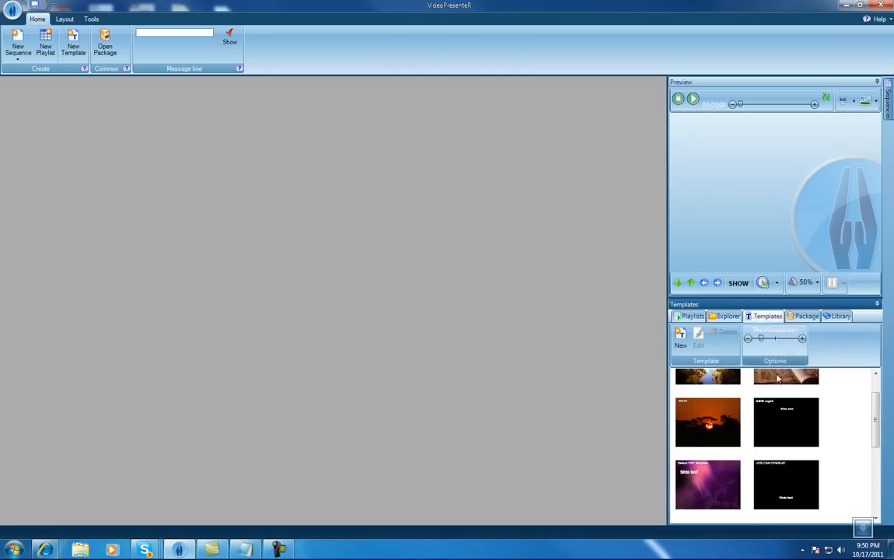
# Create a new blank sequence from the African sunset template thumbnail
pyautogui.click(707, 422)
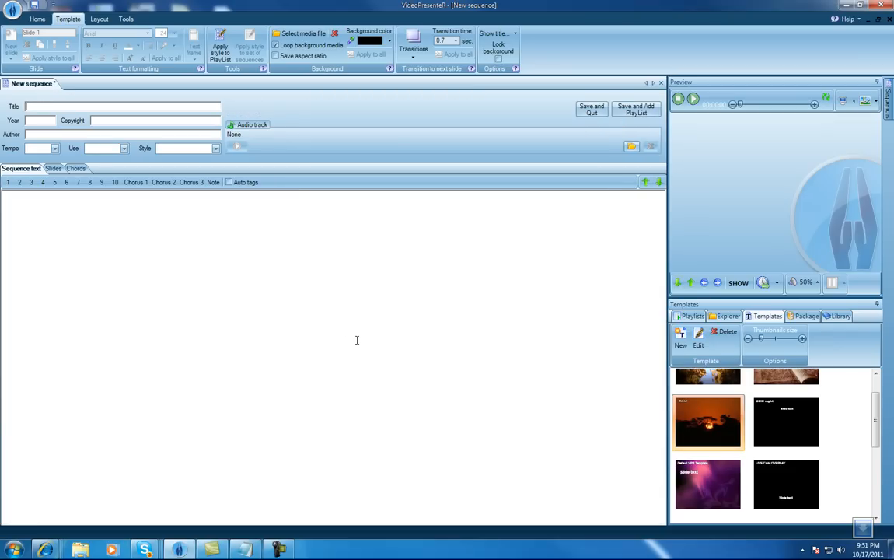
pyautogui.moveTo(191, 144)
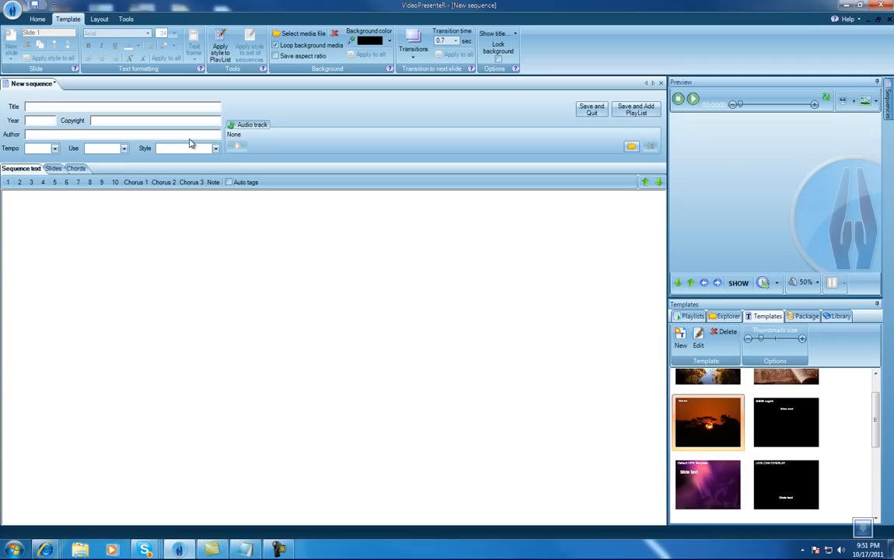
# Title the new sequence 'GENESIS 1:1-6', correcting a typo along the way
pyautogui.write('GENI')
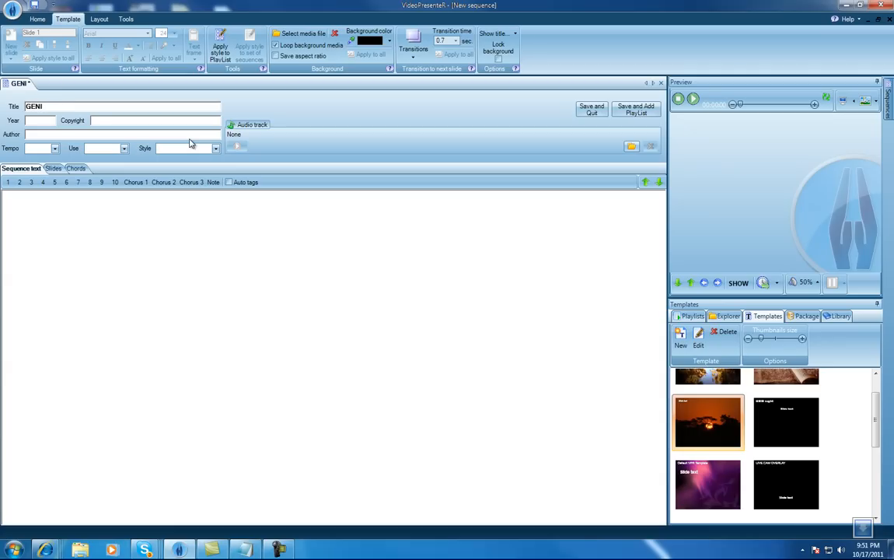
pyautogui.write('WSIS')
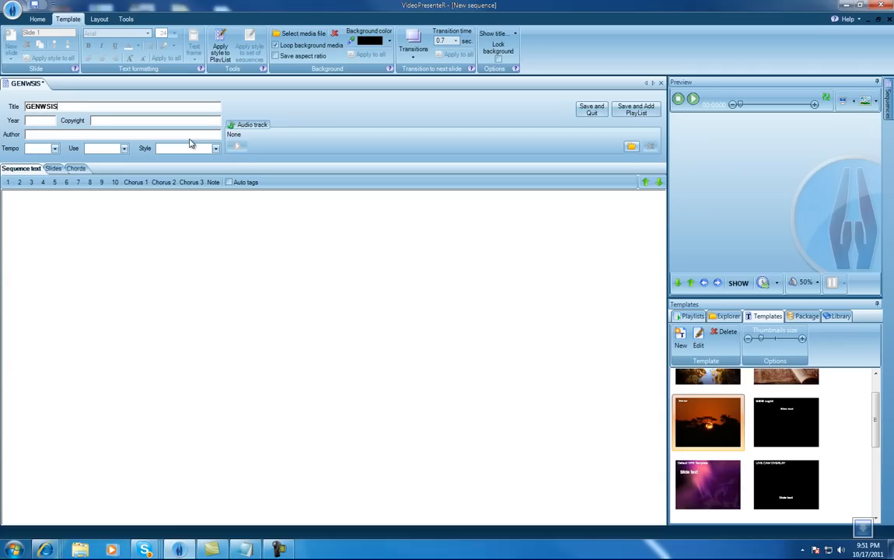
pyautogui.press('BackSpace')
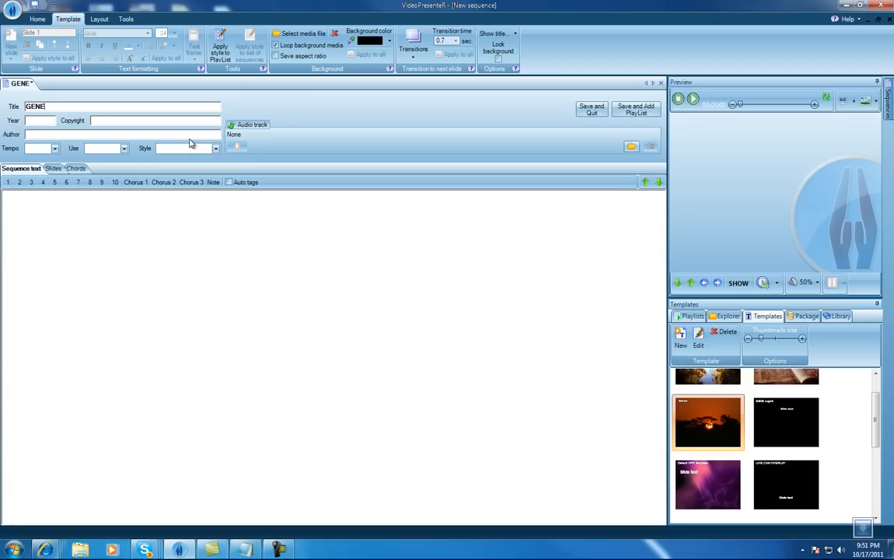
pyautogui.write('SIS 1')
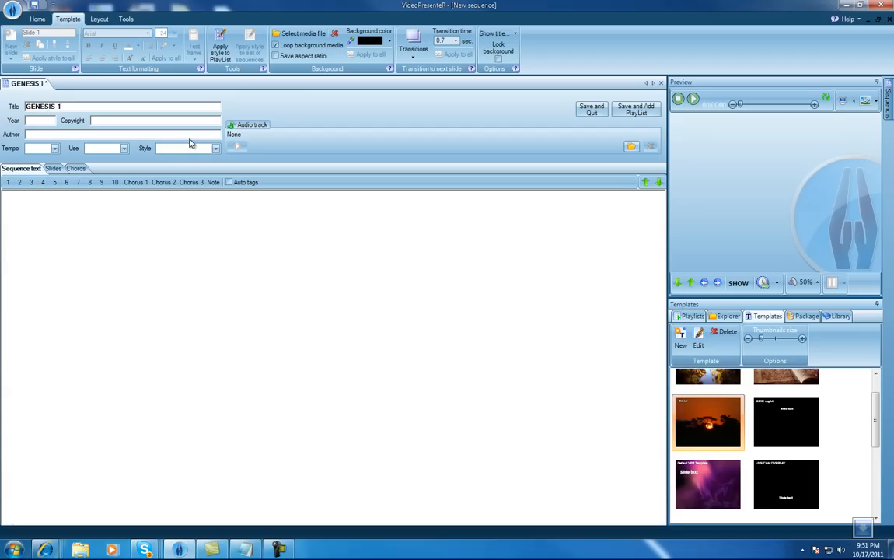
pyautogui.write('-')
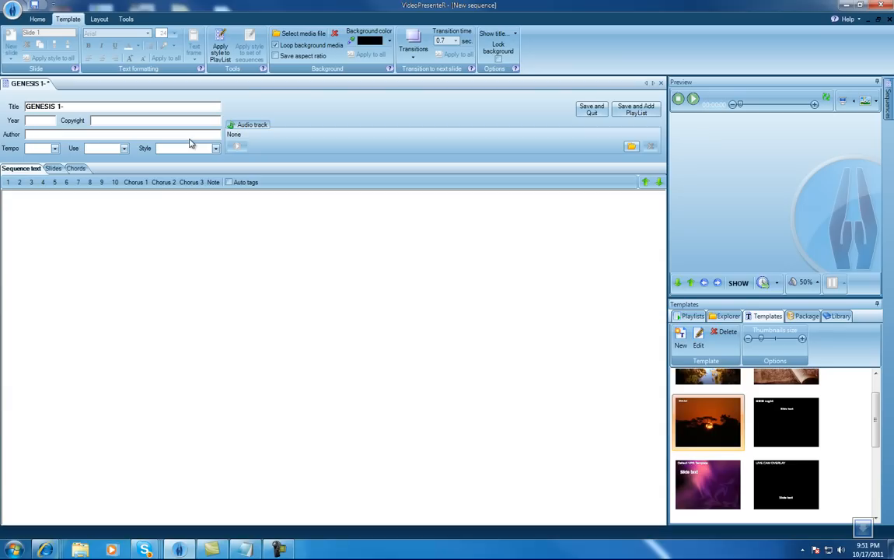
pyautogui.write('1')
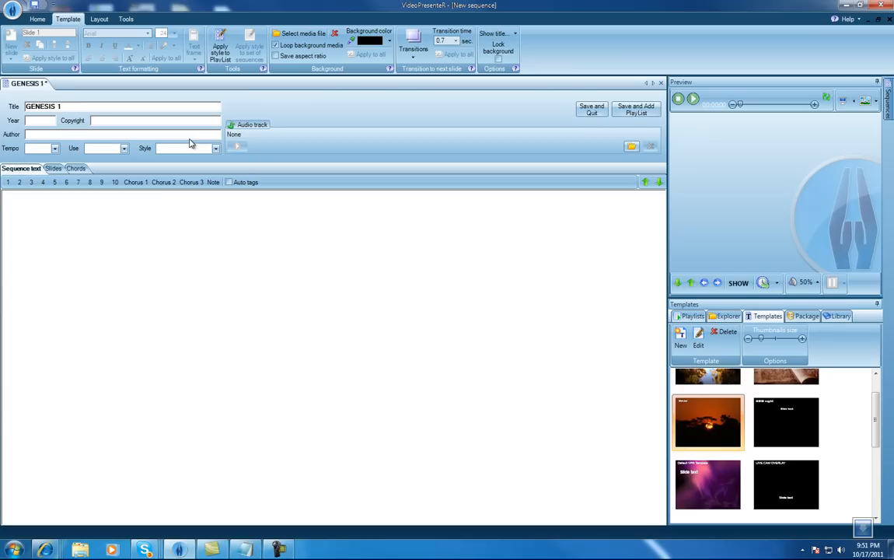
pyautogui.write(':1-')
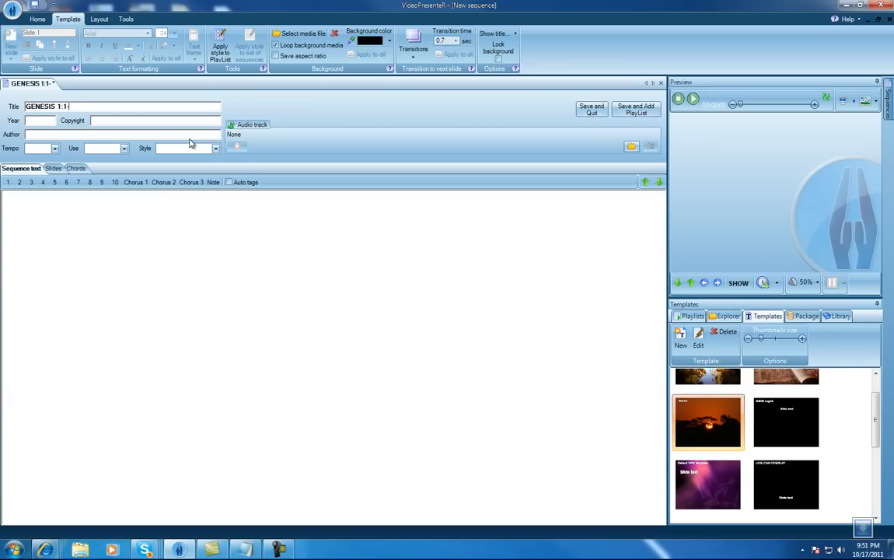
pyautogui.write('6')
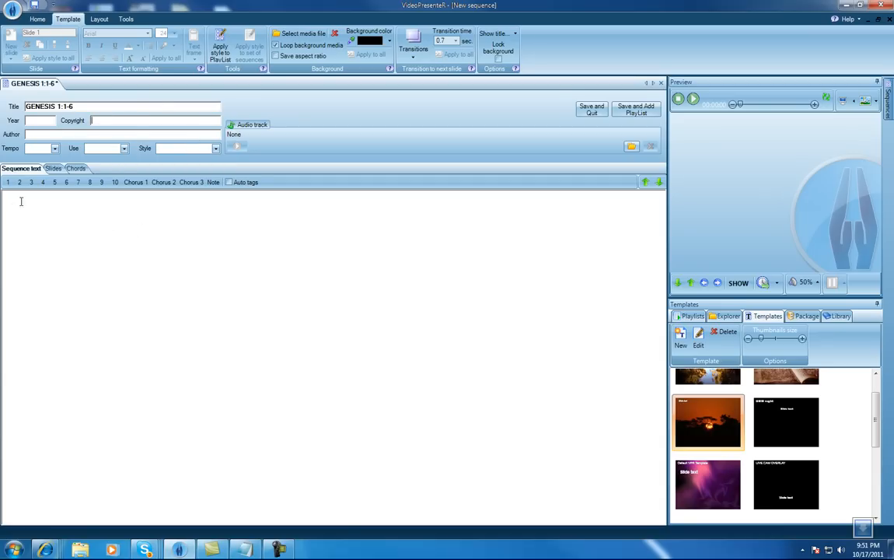
# Add a Verse 1 tag and pick King James Genesis 1:1 from the Library
pyautogui.click(8, 182)
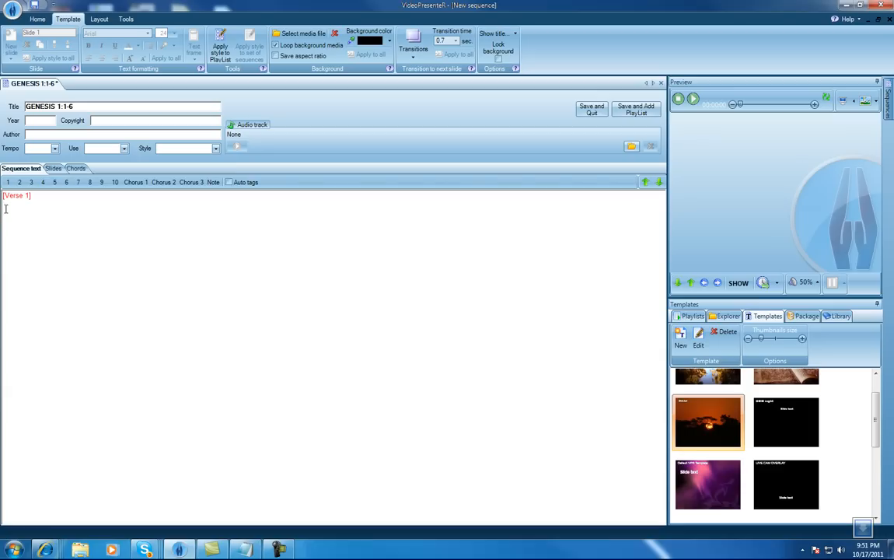
pyautogui.moveTo(98, 257)
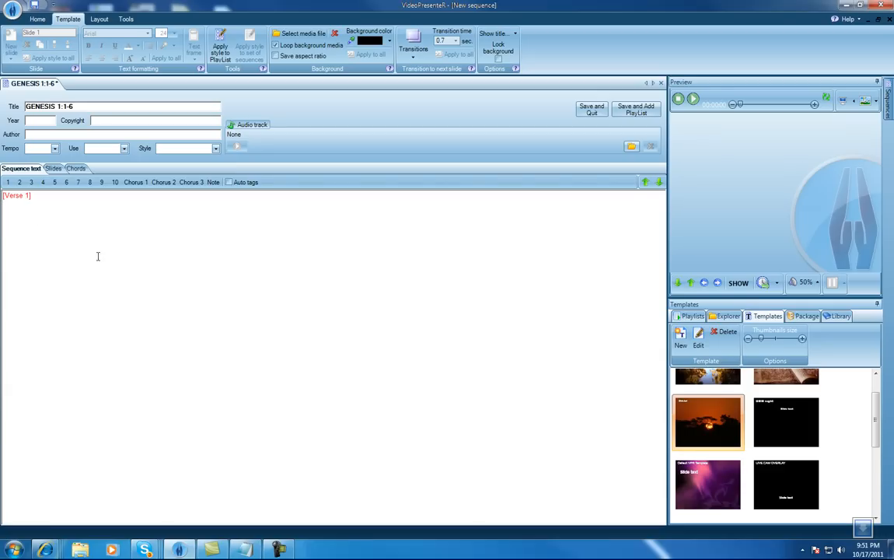
pyautogui.click(838, 316)
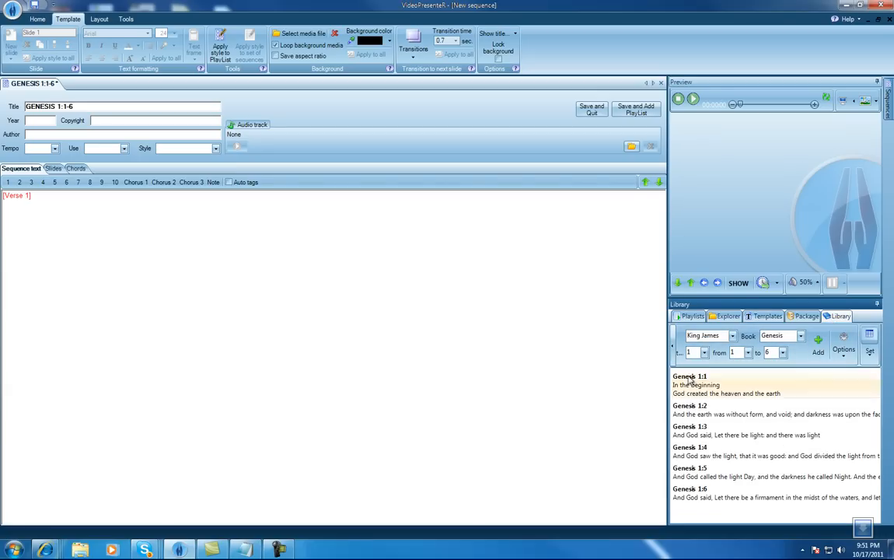
pyautogui.click(700, 497)
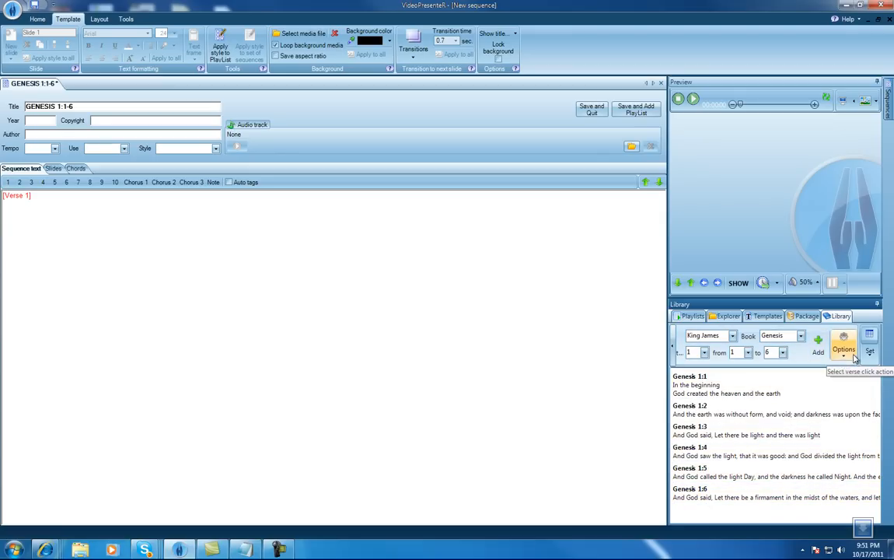
# Insert Genesis 1:1–3 under Verse 1 and 1:4–6 under a new Verse 2 tag
pyautogui.click(844, 349)
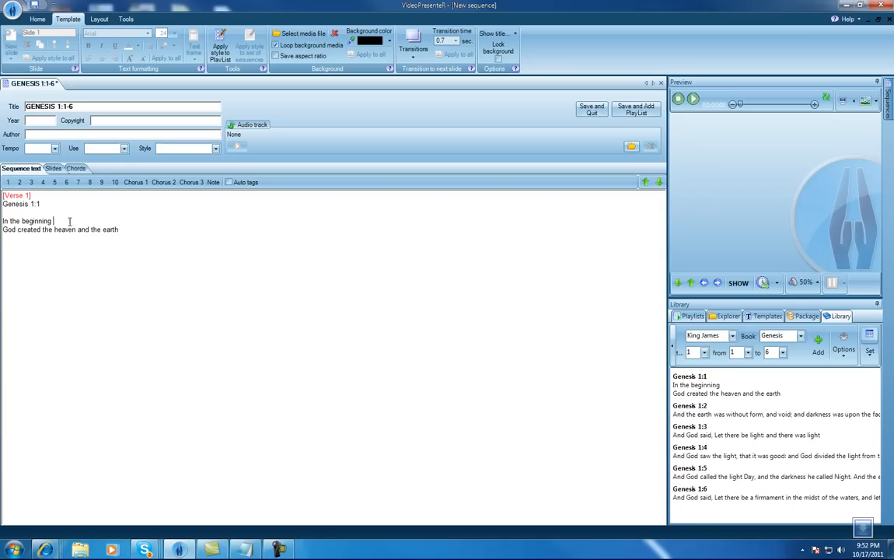
pyautogui.press('Delete')
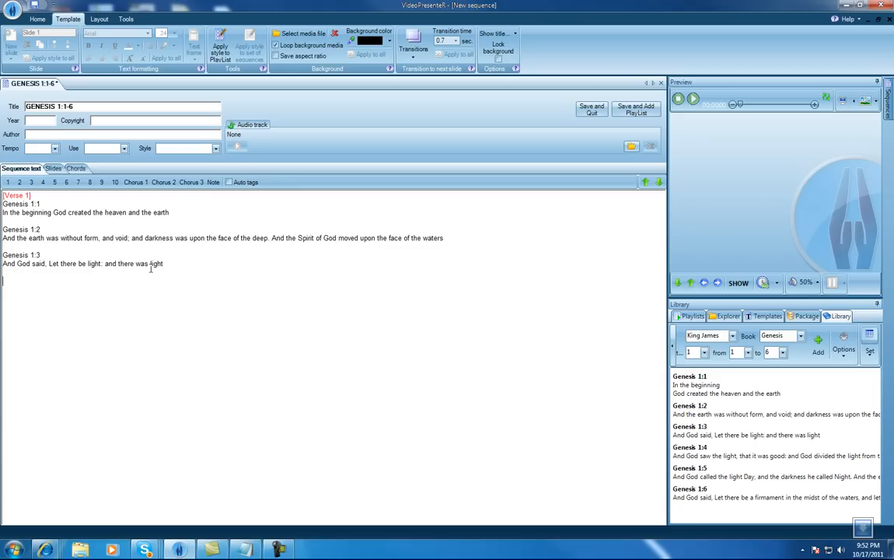
pyautogui.click(19, 182)
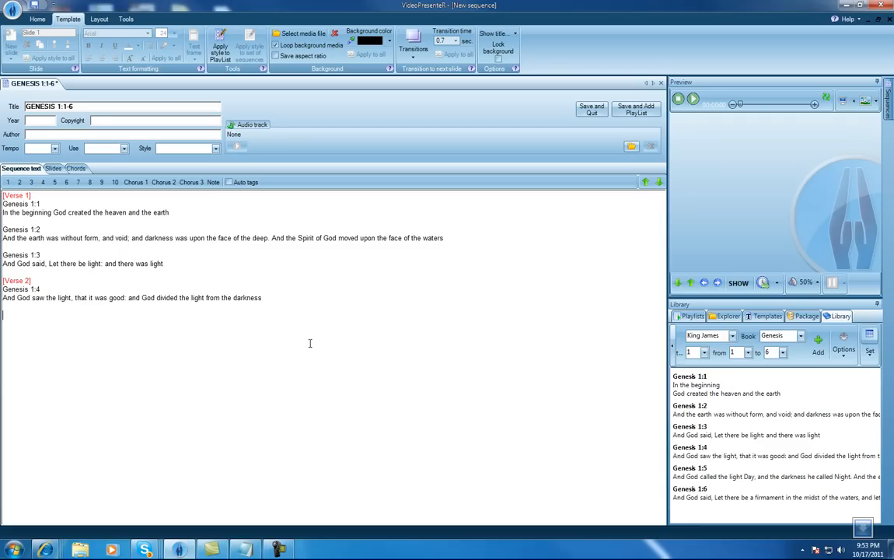
pyautogui.moveTo(90, 351)
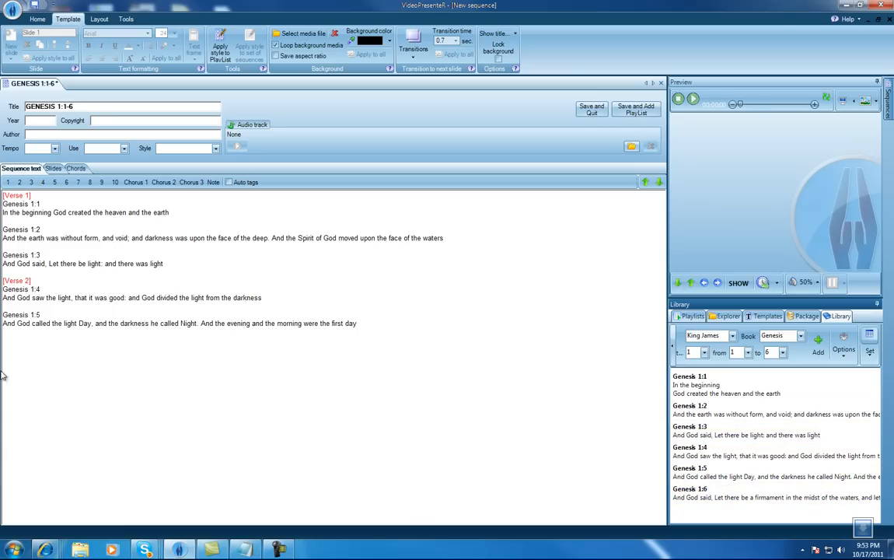
pyautogui.click(4, 341)
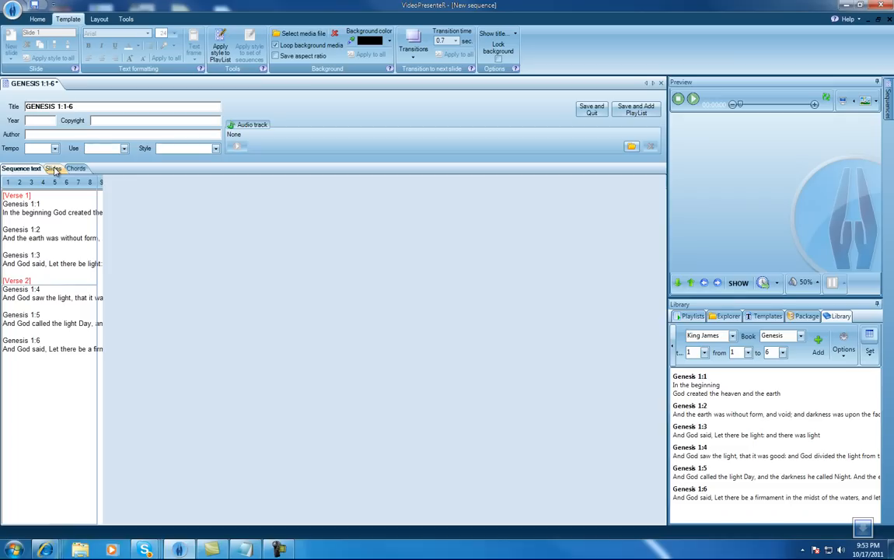
# Switch to the Slides view and display the second slide with Genesis 1:4–6
pyautogui.click(52, 168)
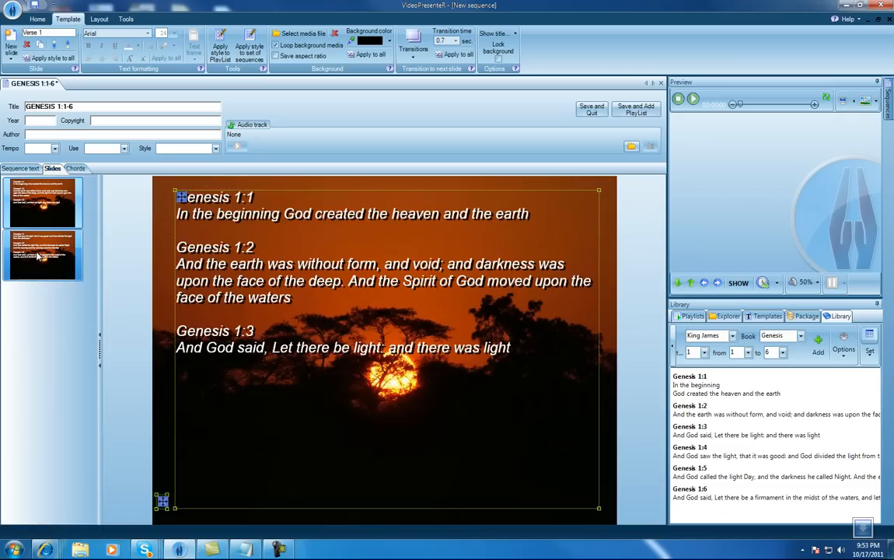
pyautogui.click(42, 255)
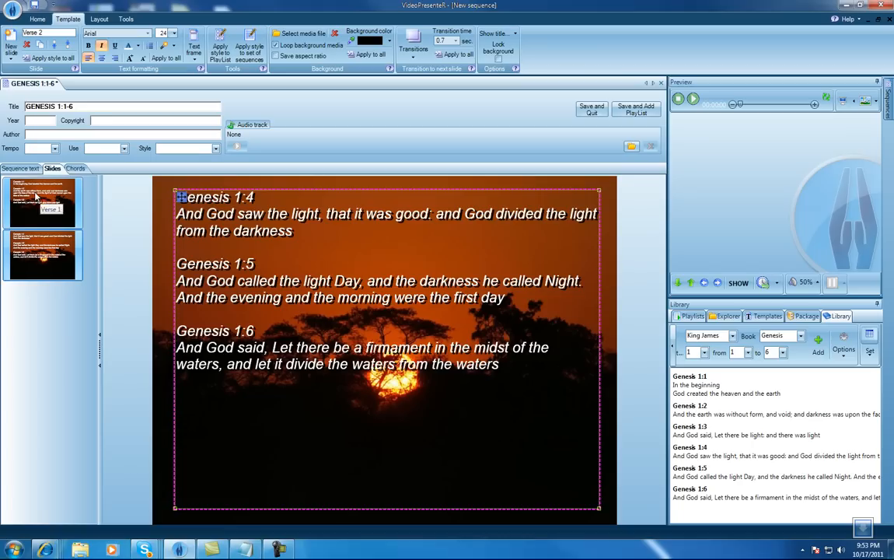
# Set the verse text font size to 26, then check it on slide 2
pyautogui.click(42, 203)
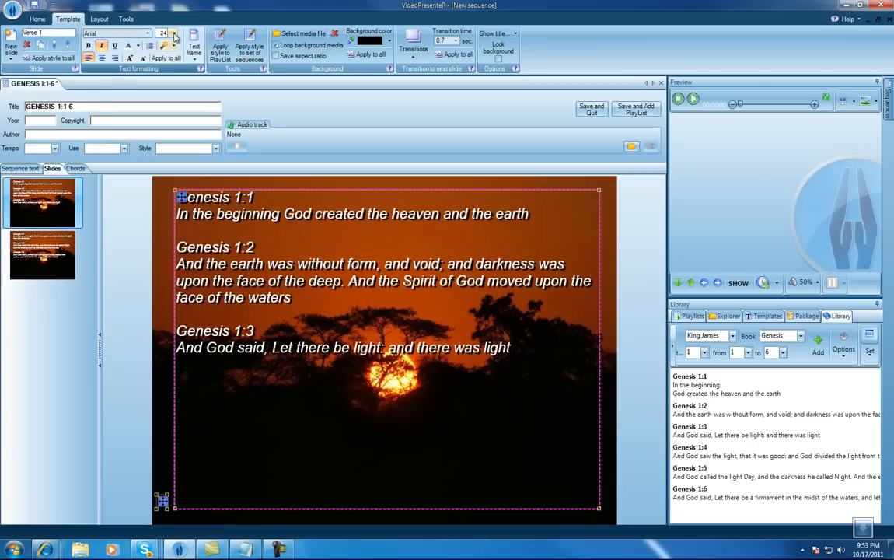
pyautogui.click(173, 33)
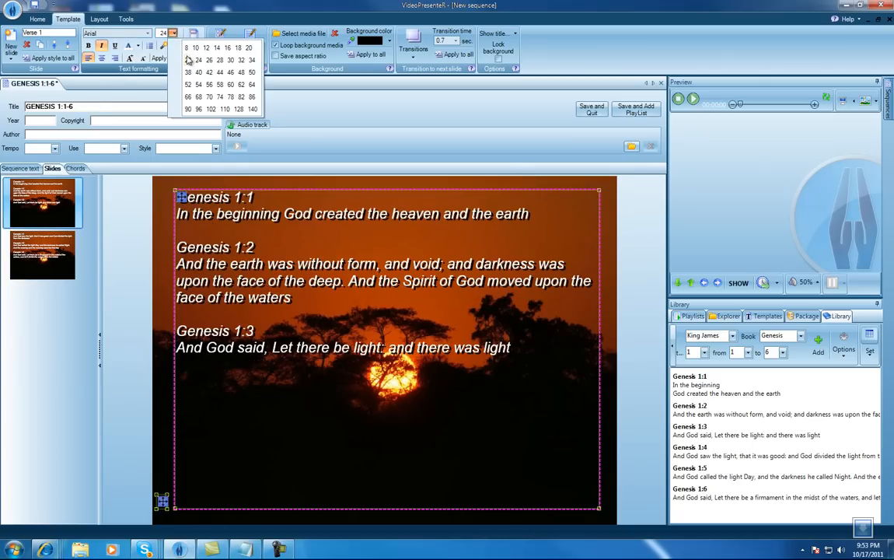
pyautogui.click(199, 72)
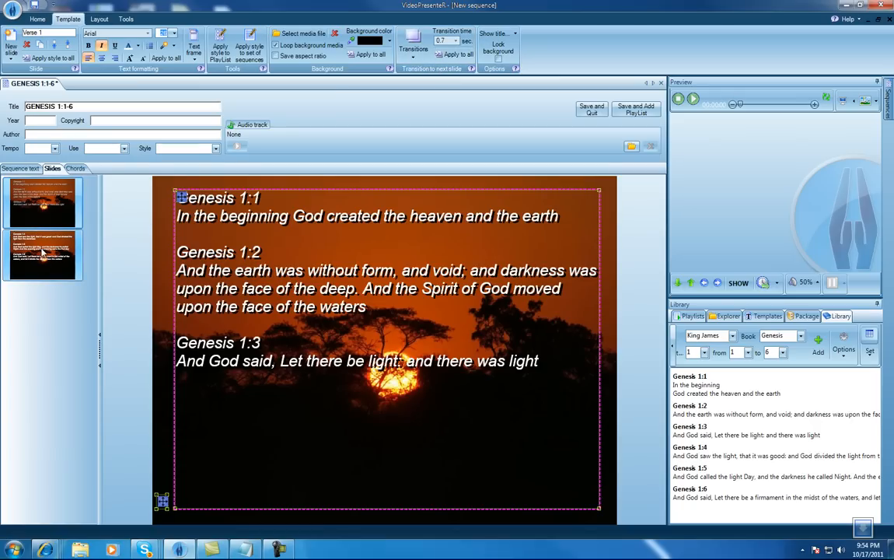
pyautogui.click(42, 255)
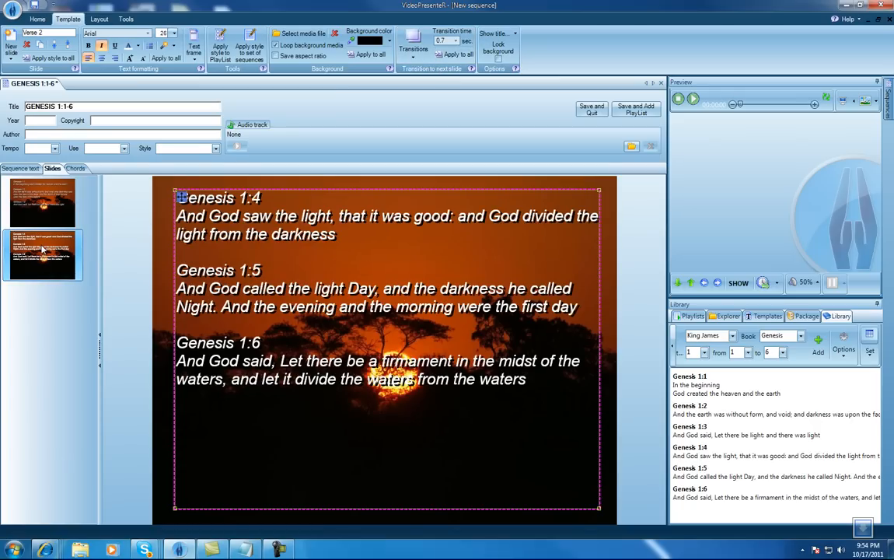
pyautogui.moveTo(413, 45)
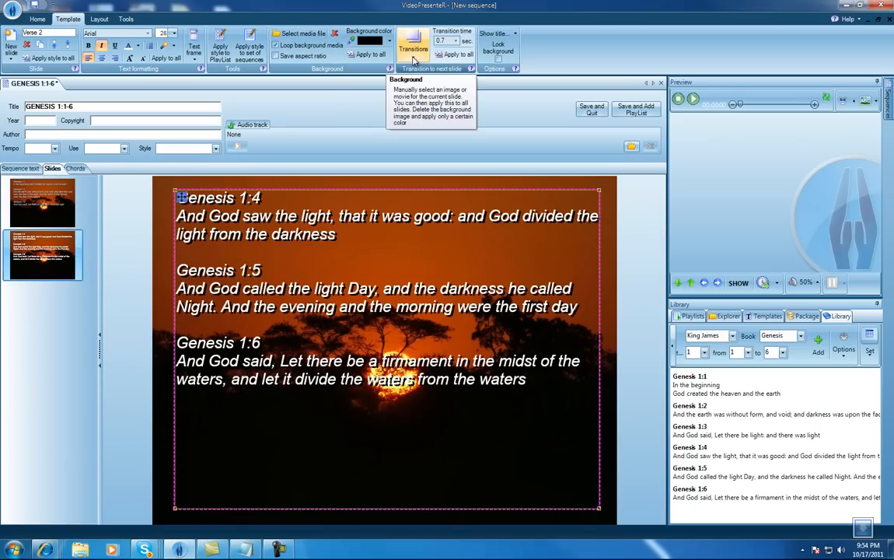
# Apply a 2-second Fade transition to the second slide, then show slide 1 again
pyautogui.click(456, 41)
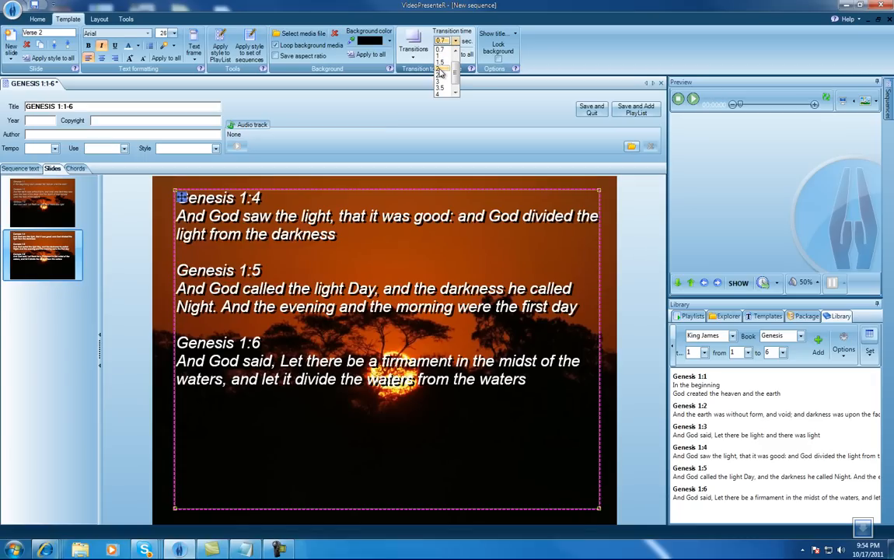
pyautogui.click(446, 69)
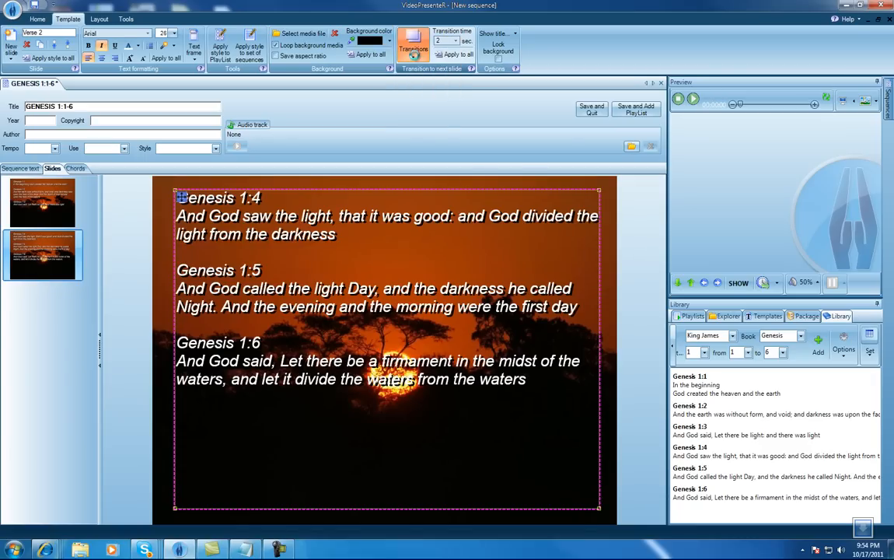
pyautogui.click(413, 49)
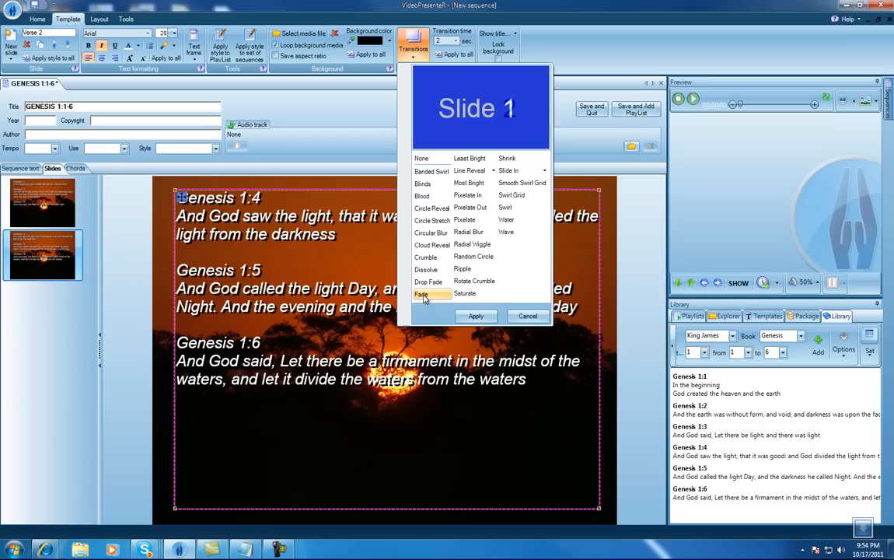
pyautogui.click(475, 316)
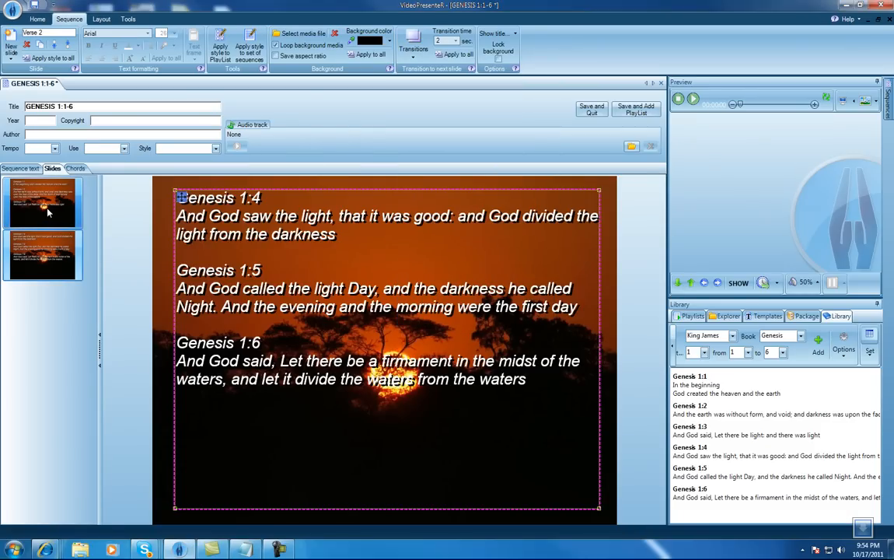
pyautogui.click(42, 203)
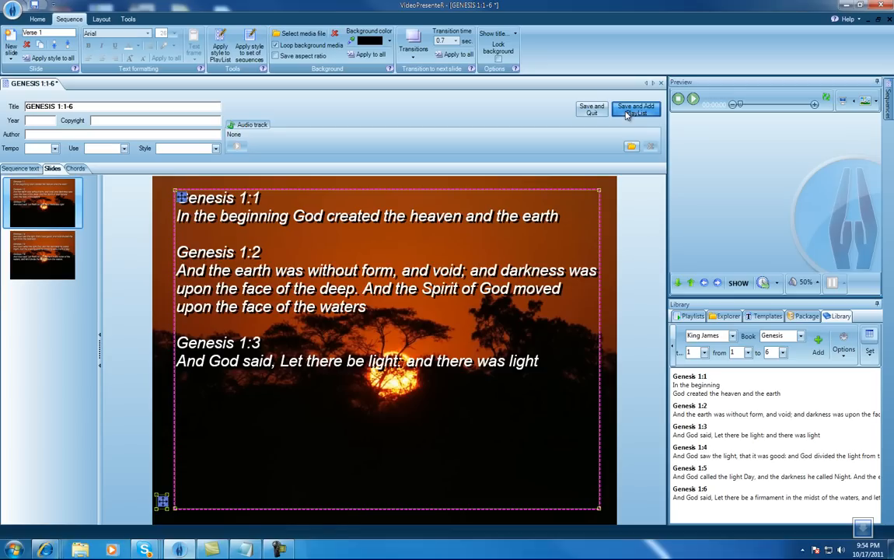
# Save GENESIS 1:1-6 into a new playlist and acknowledge the saved confirmation
pyautogui.click(635, 109)
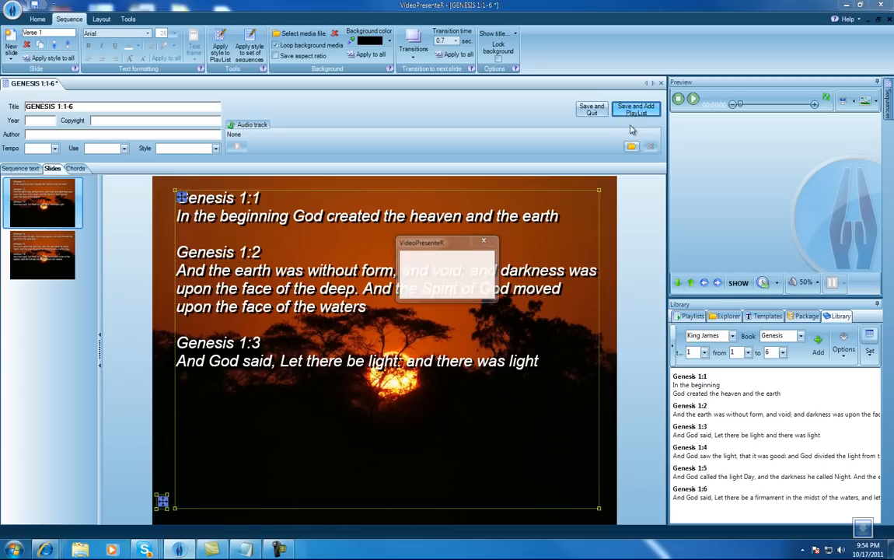
pyautogui.click(636, 109)
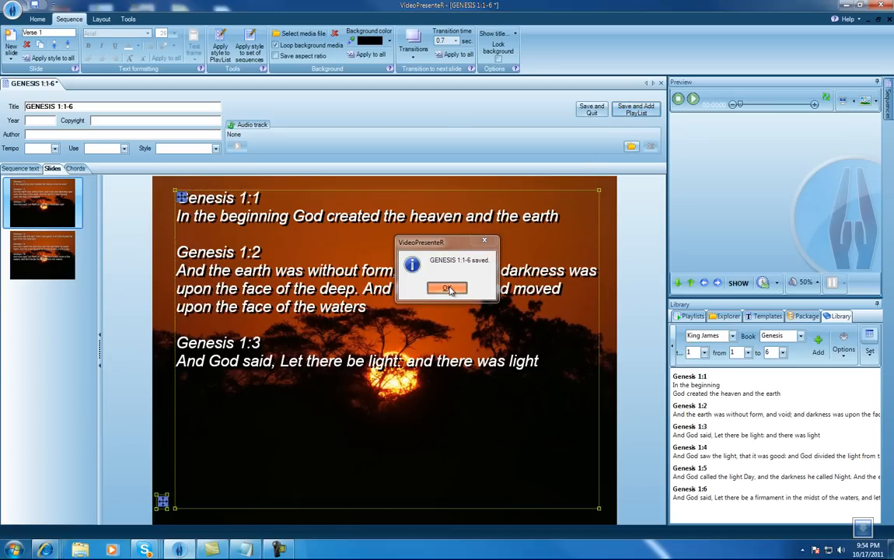
pyautogui.click(447, 288)
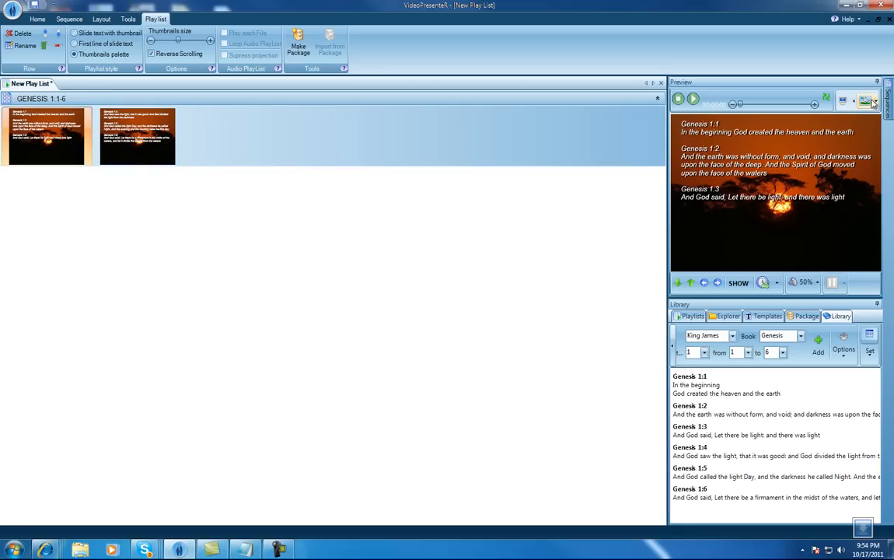
pyautogui.moveTo(867, 101)
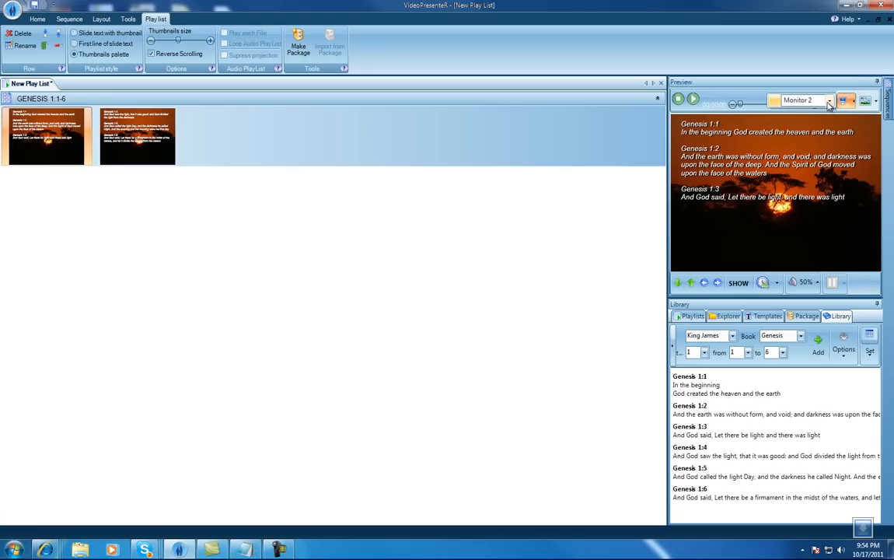
# Select Monitor 1 (Primary) as the projection output display in the Preview panel
pyautogui.click(829, 101)
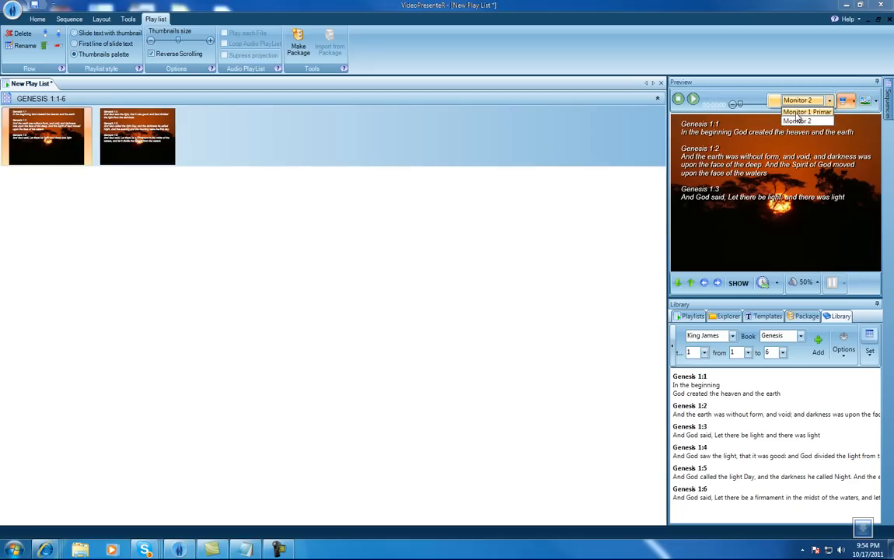
pyautogui.click(797, 102)
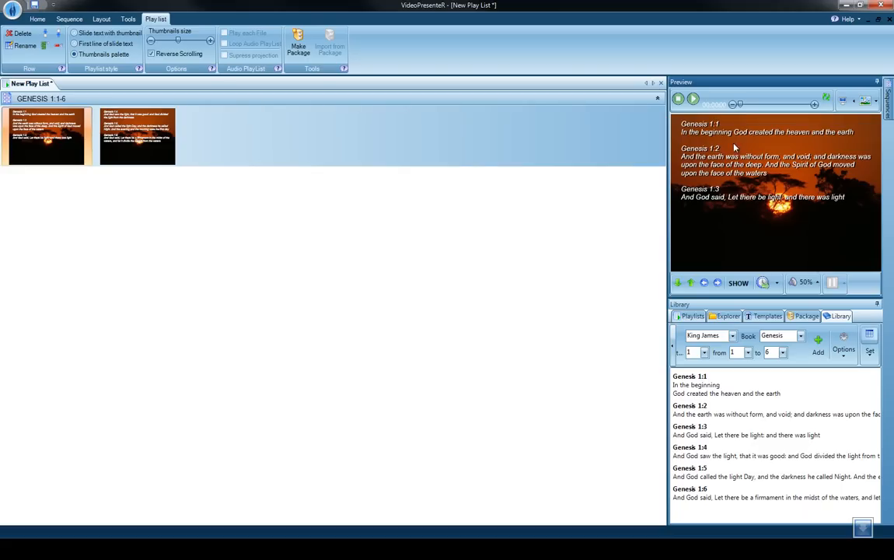